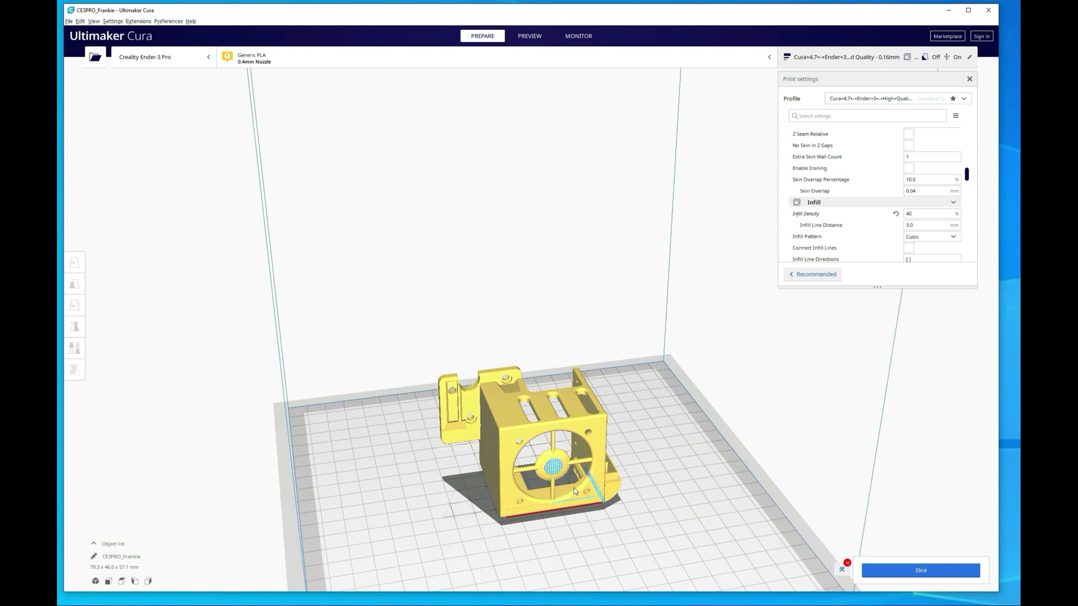
mouse_move(896, 145)
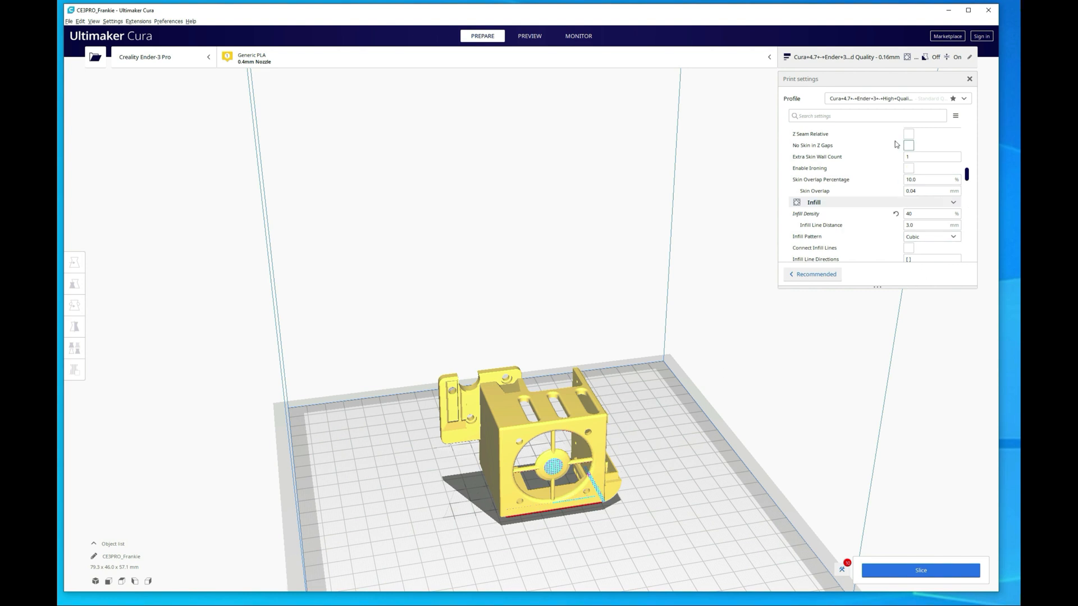
- Search 'suppo', enable Generate Support with Tree structure, and slice the model
click(868, 115)
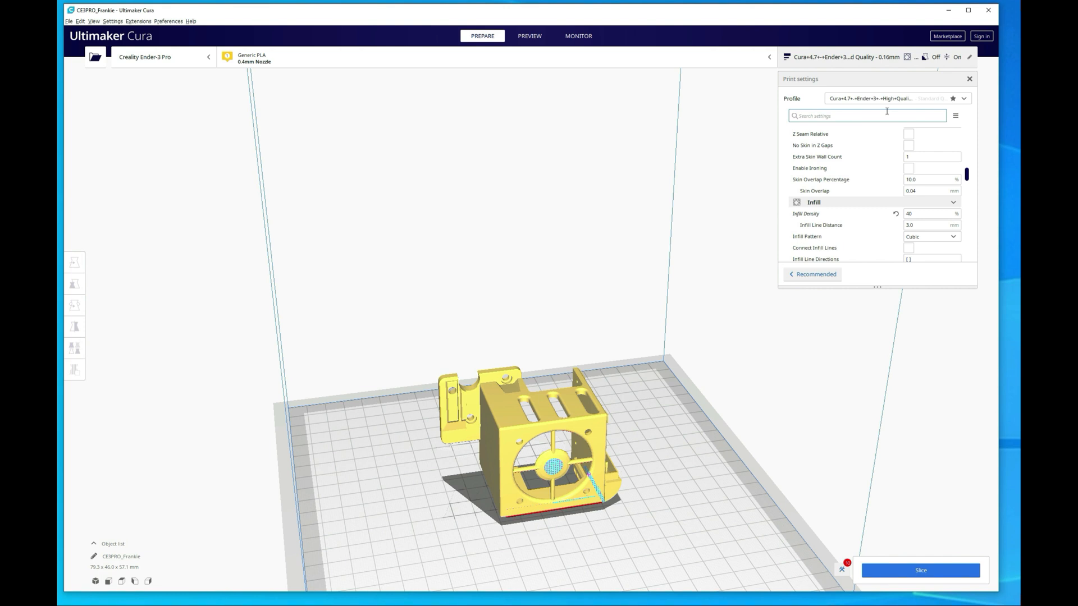
text(suppo)
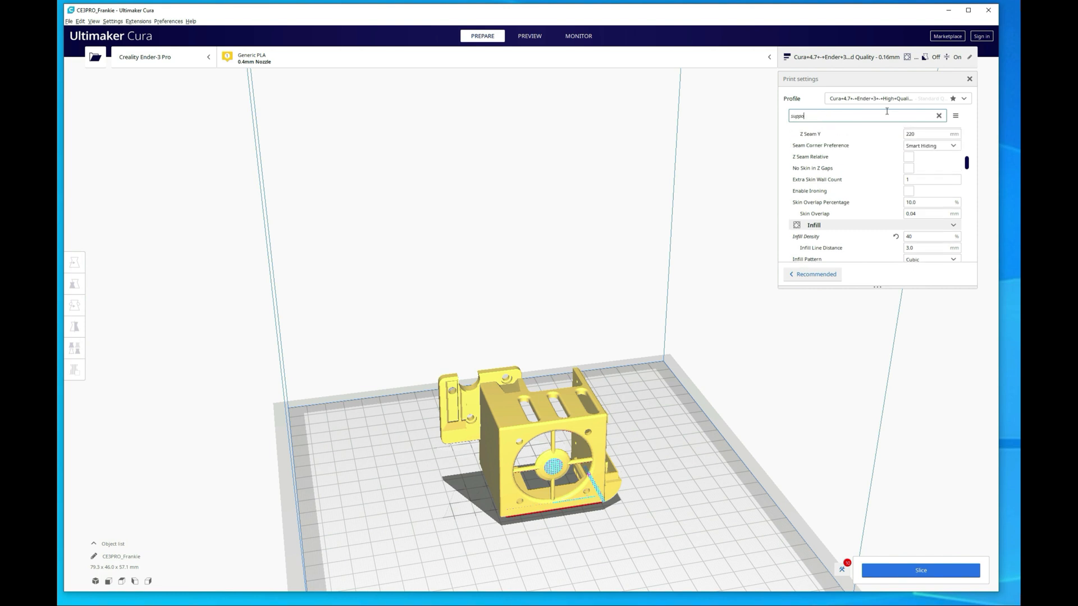
scroll(down, 3)
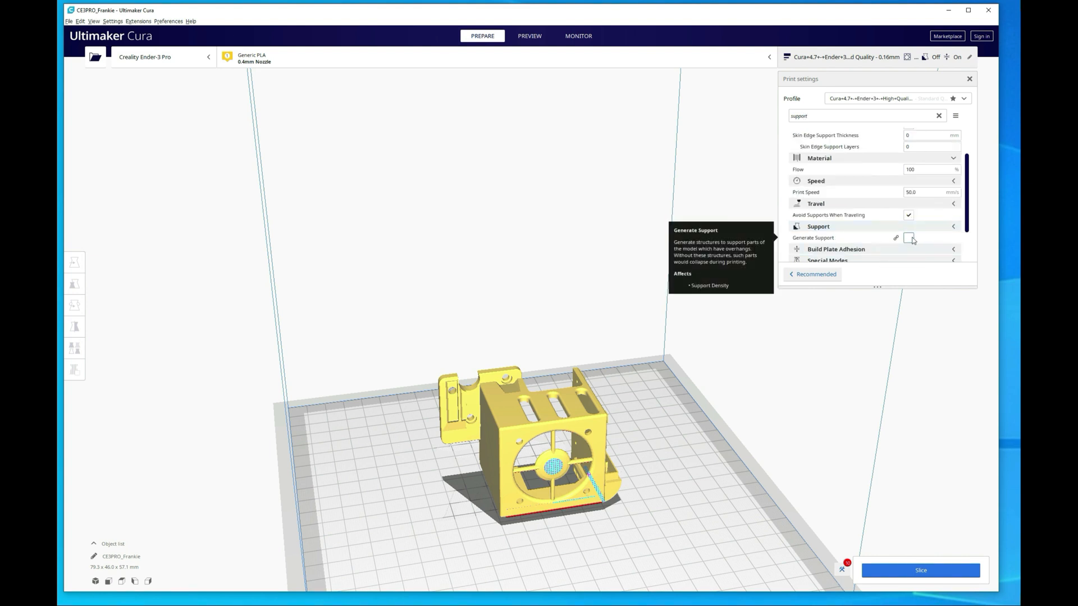
click(908, 238)
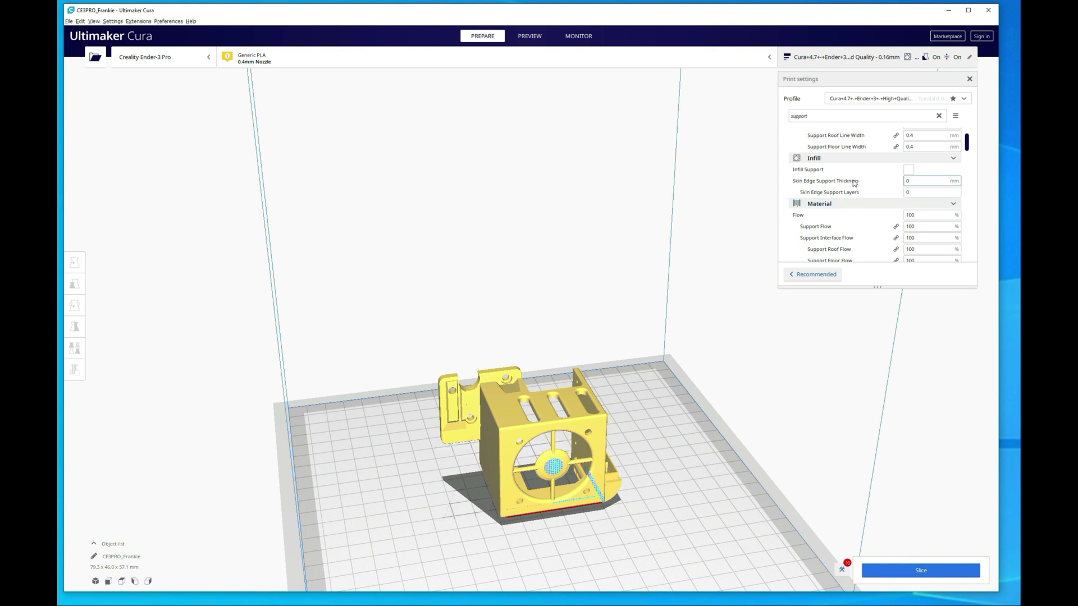
scroll(down, 3)
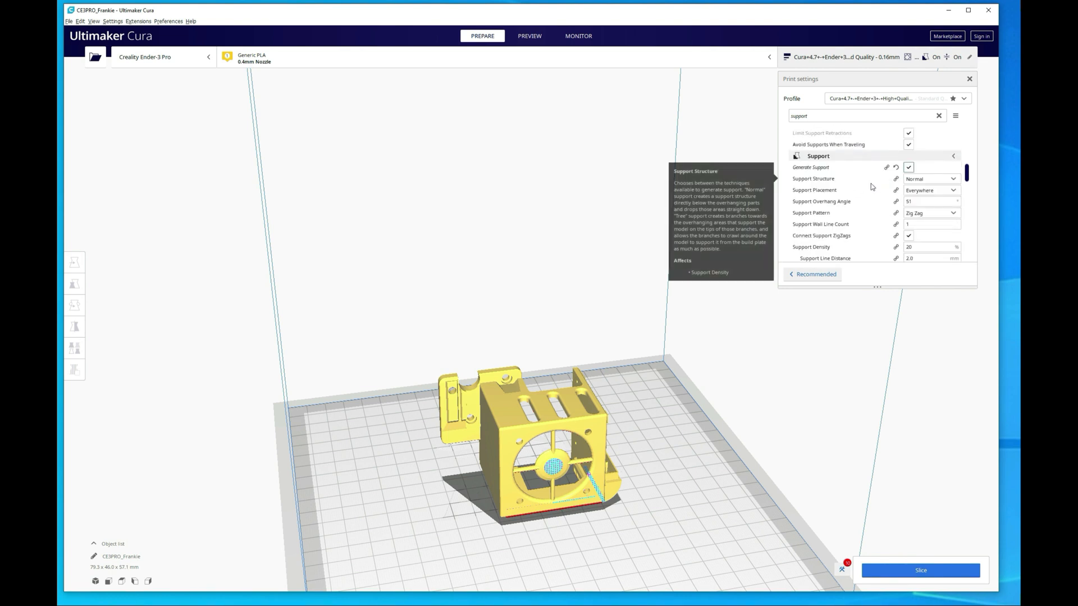
click(929, 178)
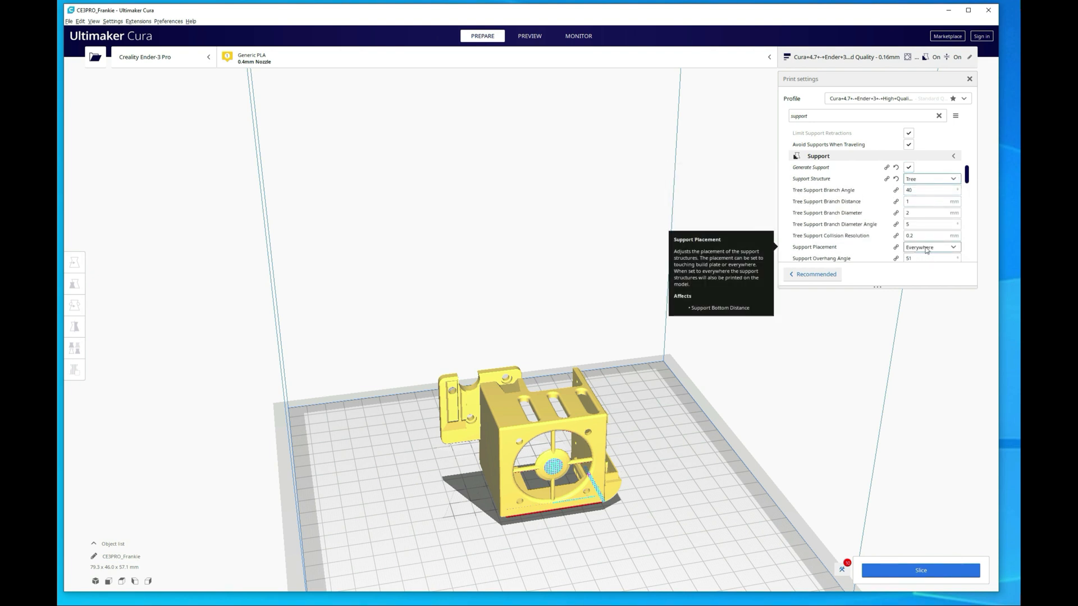
click(919, 571)
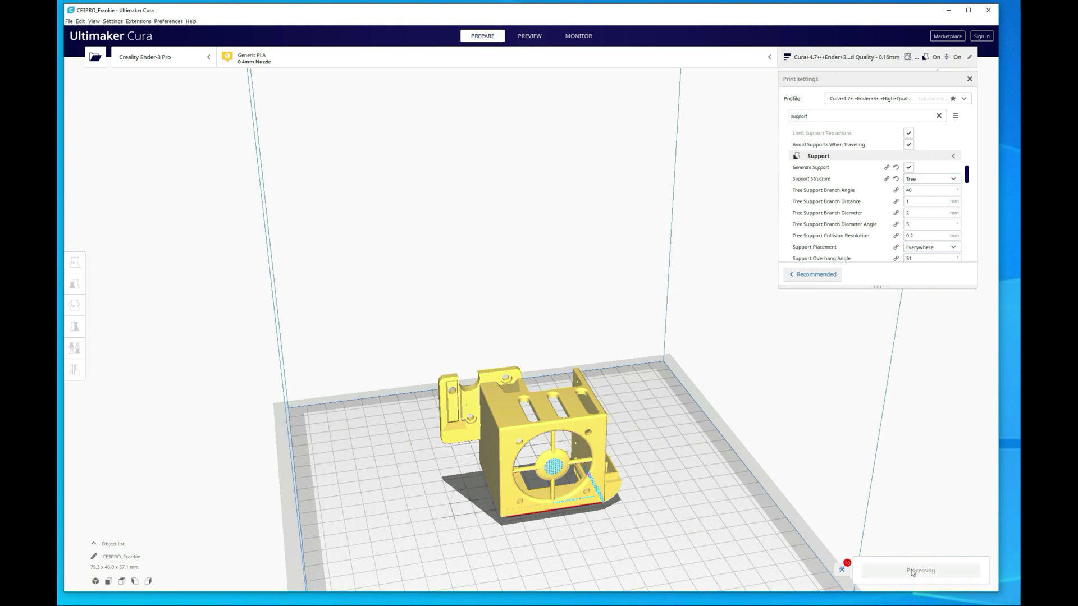
- View the sliced layers in Preview, showing an 8 hours 26 minutes estimate
click(529, 36)
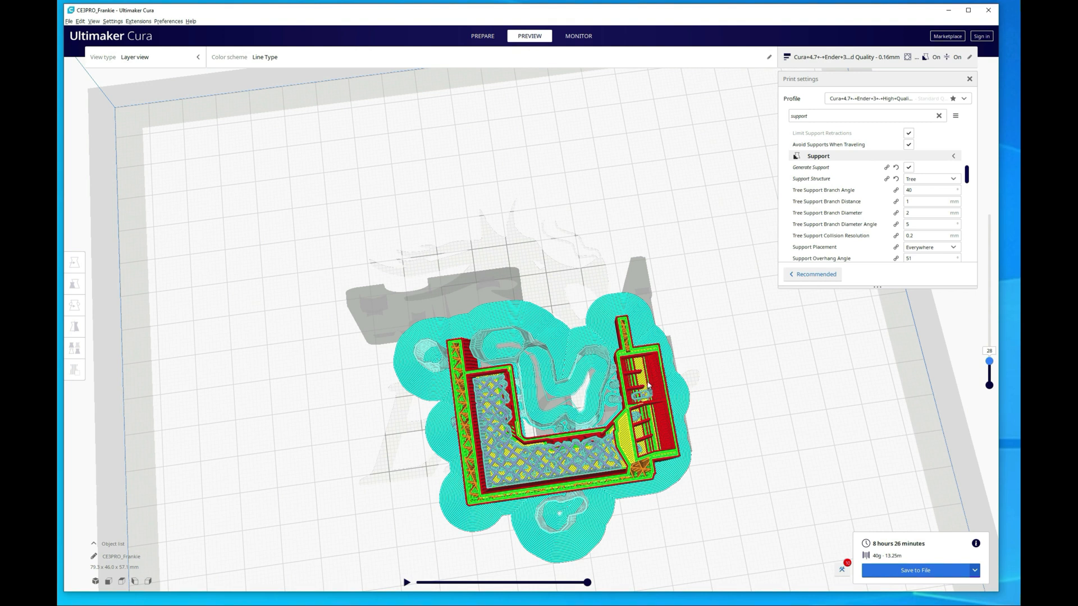
mouse_move(656, 399)
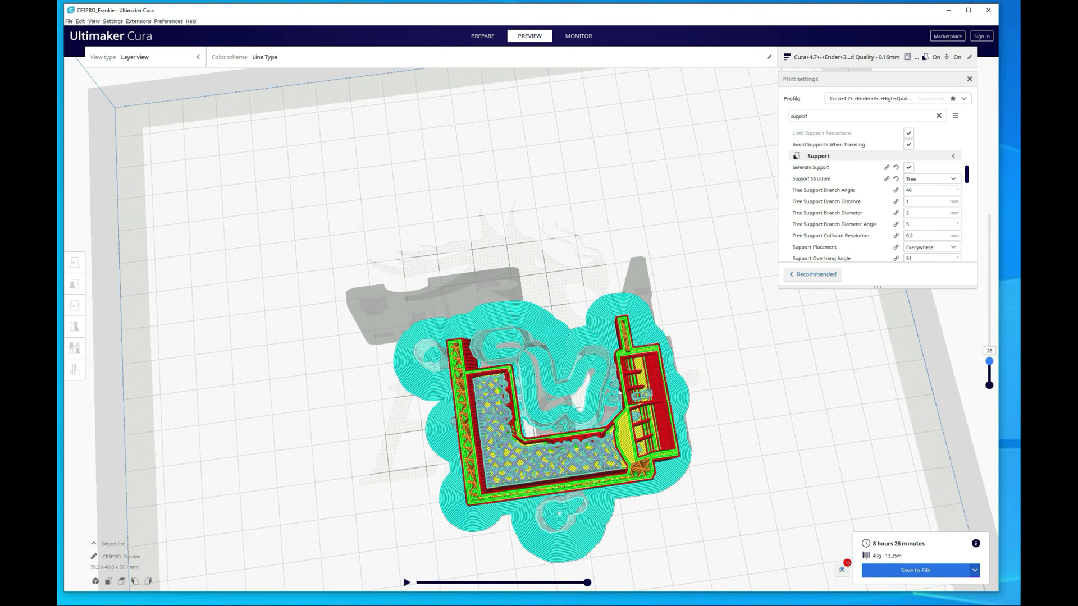
- Back in Prepare, set Support Placement to Touching Buildplate
click(482, 36)
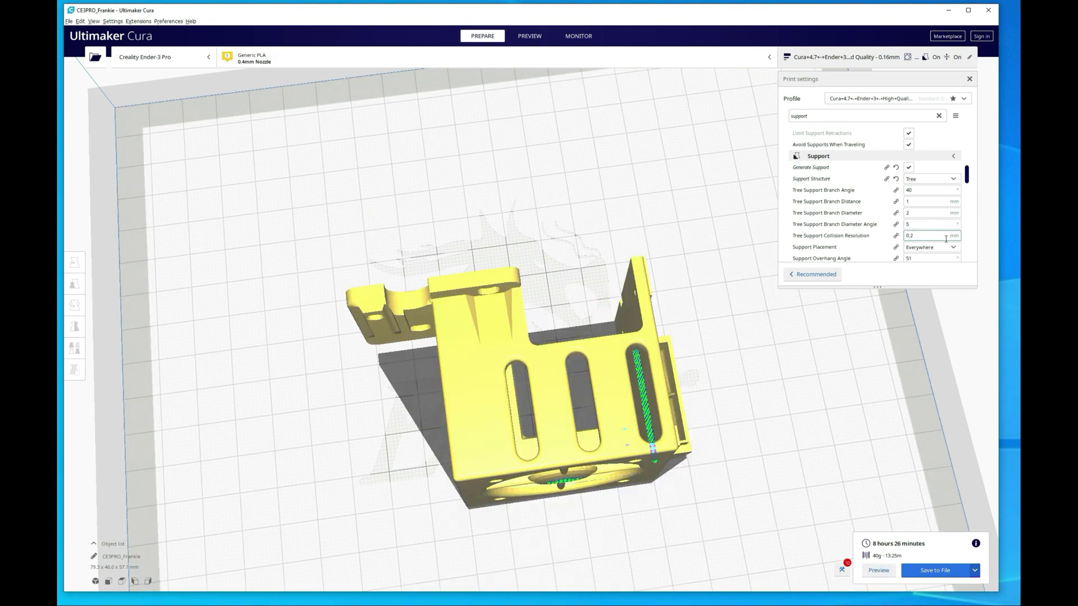
click(930, 247)
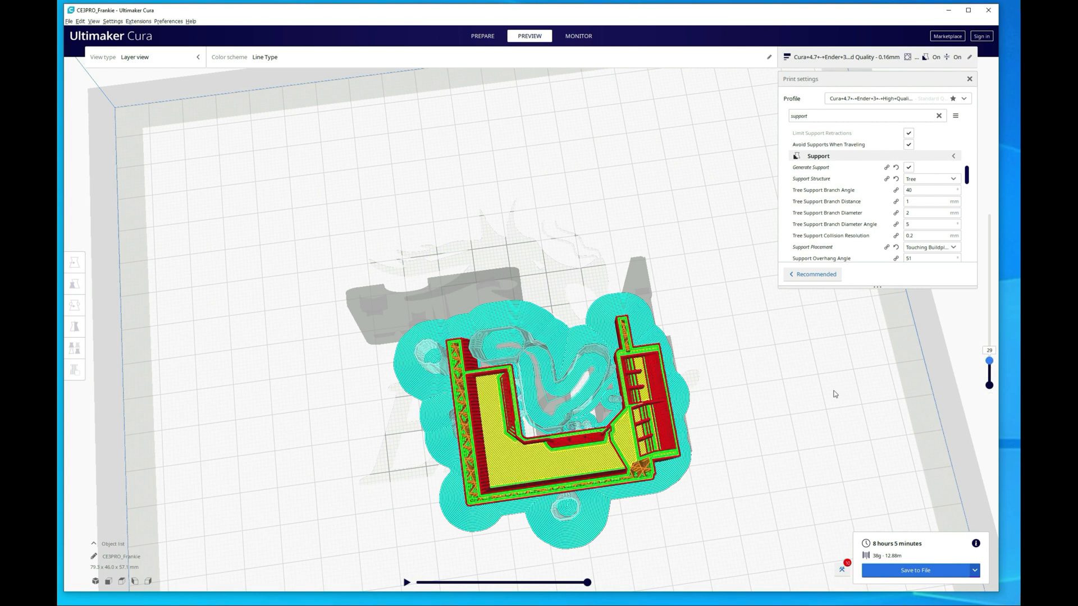
mouse_move(670, 366)
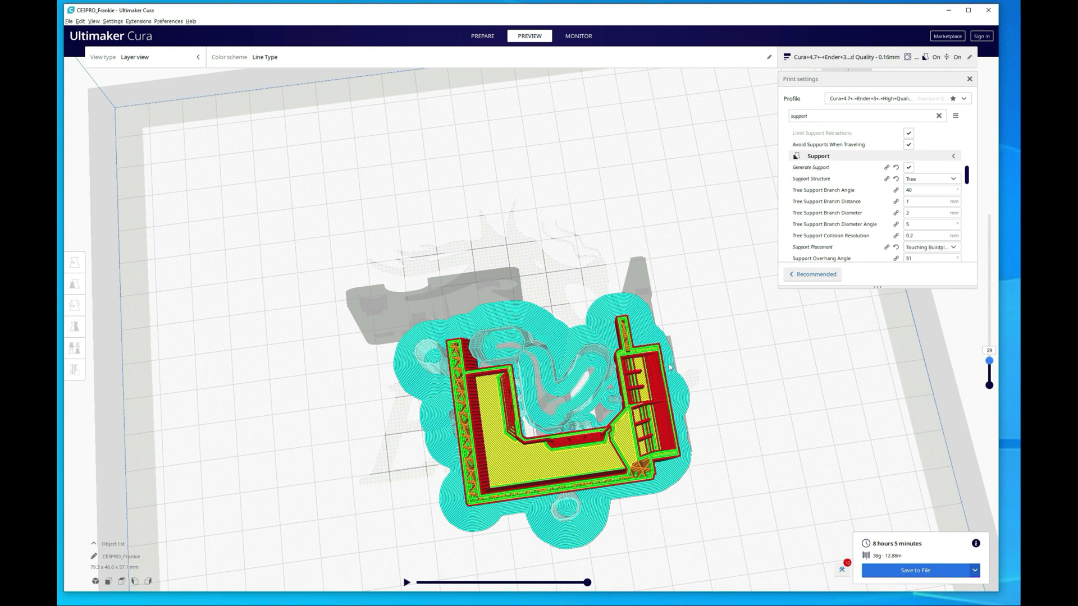
mouse_move(627, 431)
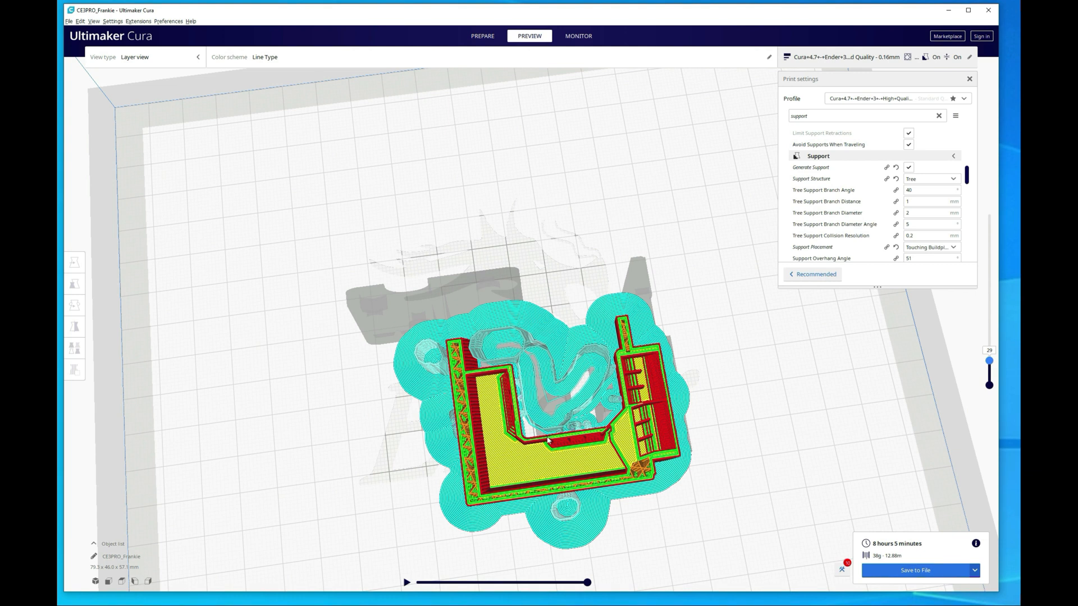
mouse_move(575, 434)
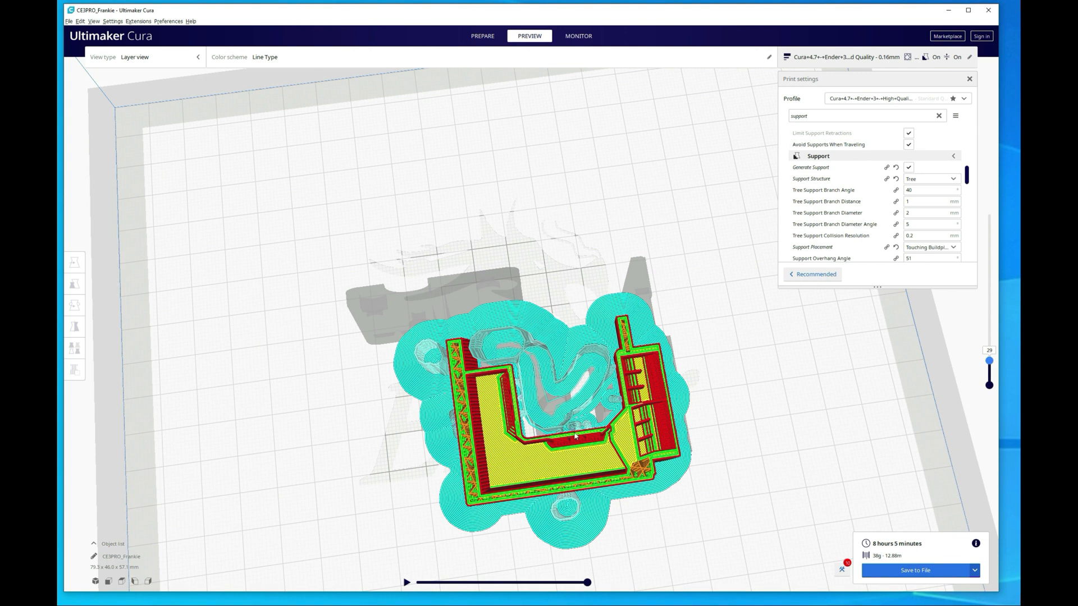
mouse_move(616, 225)
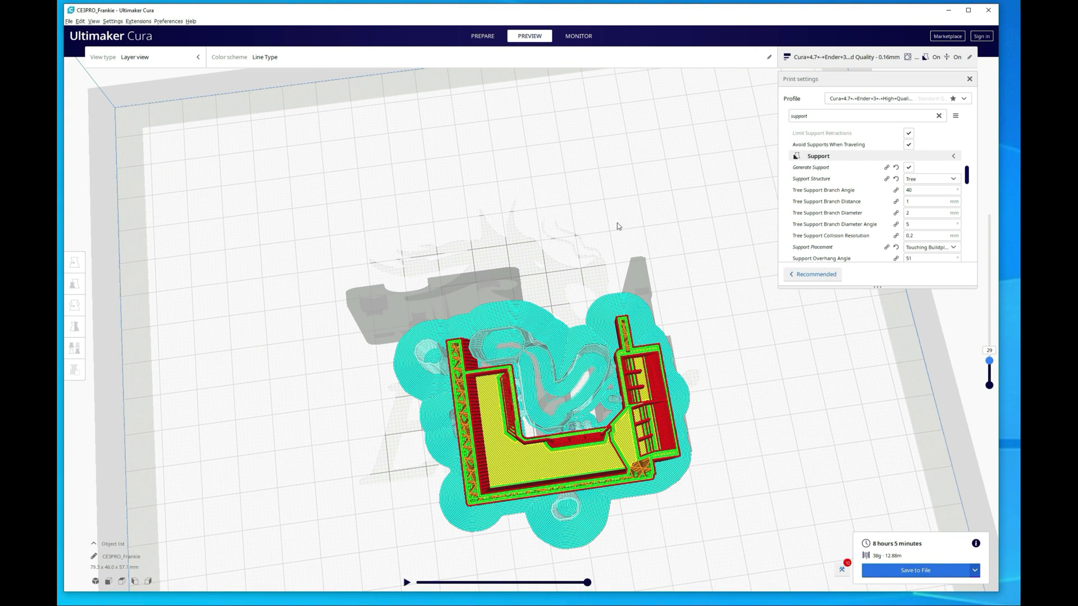
mouse_move(932, 14)
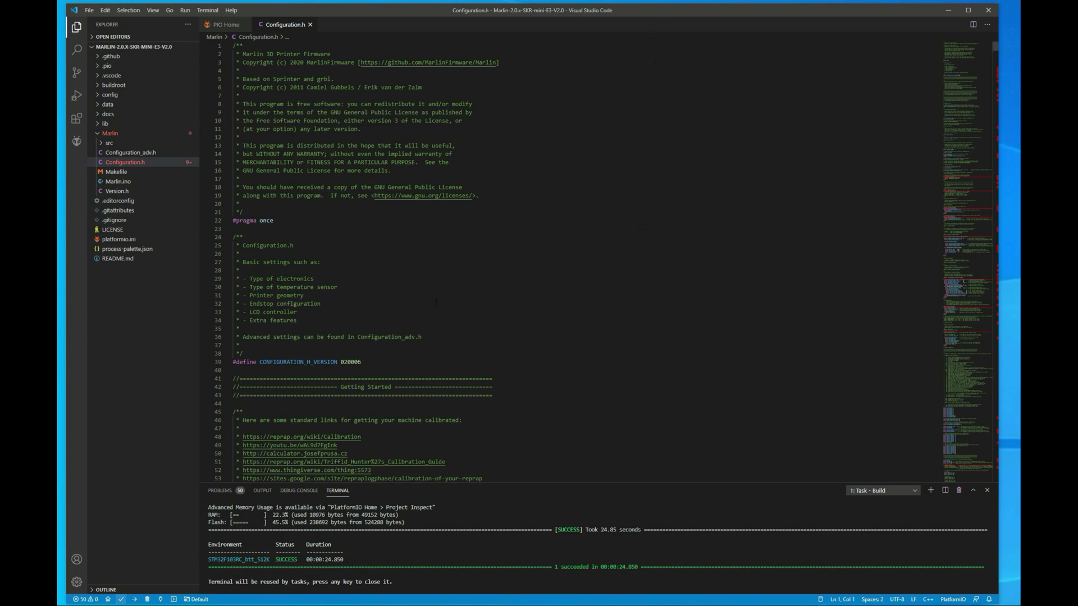
- Scroll Configuration.h to the NOZZLE_TO_PROBE_OFFSET definition reading -47, -8, 0
scroll(down, 3)
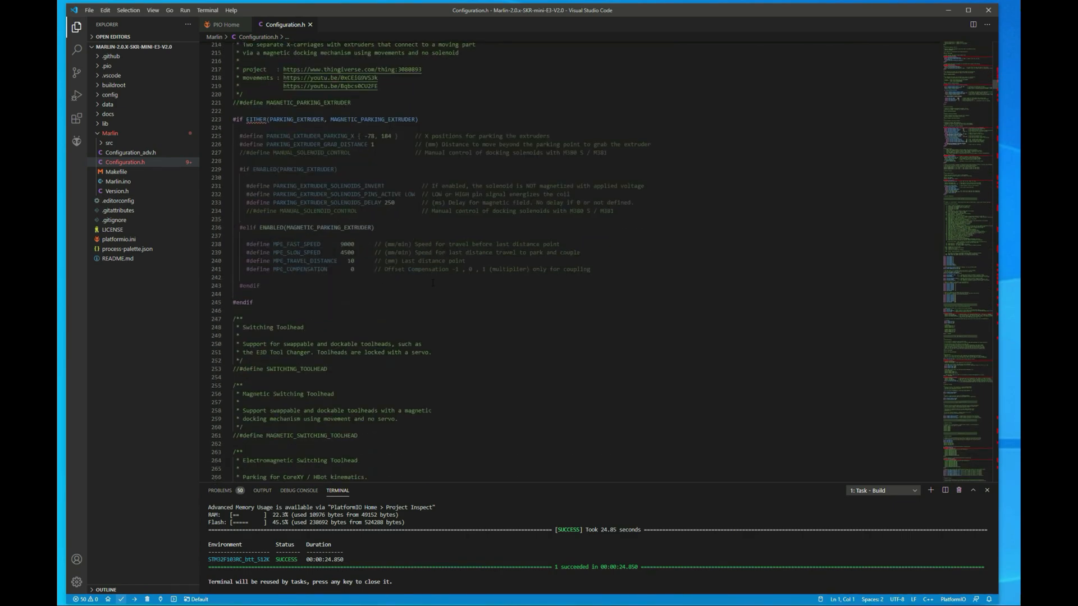
scroll(down, 3)
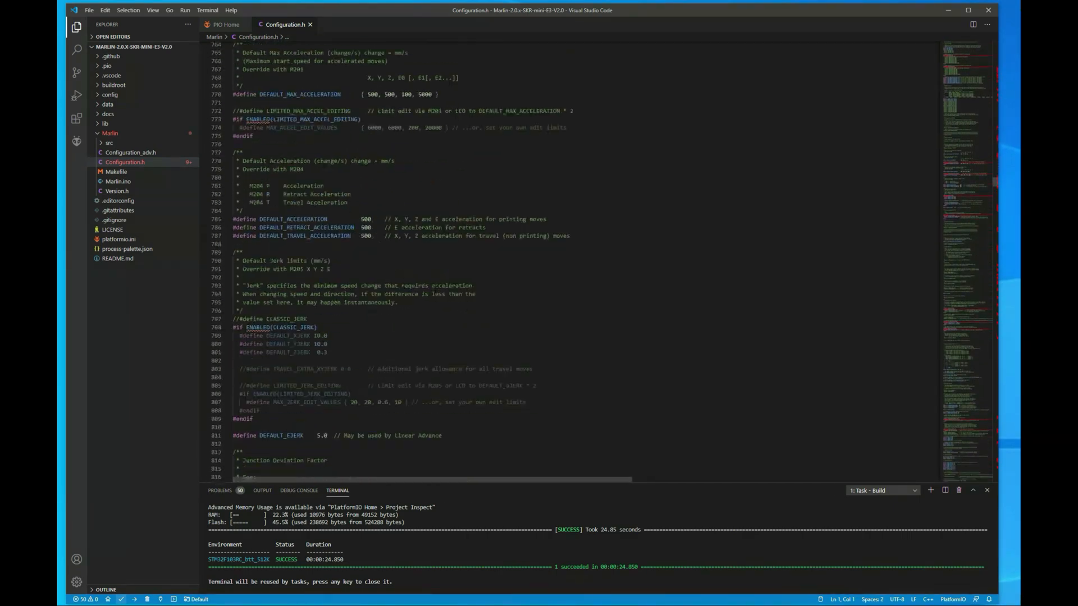
scroll(down, 3)
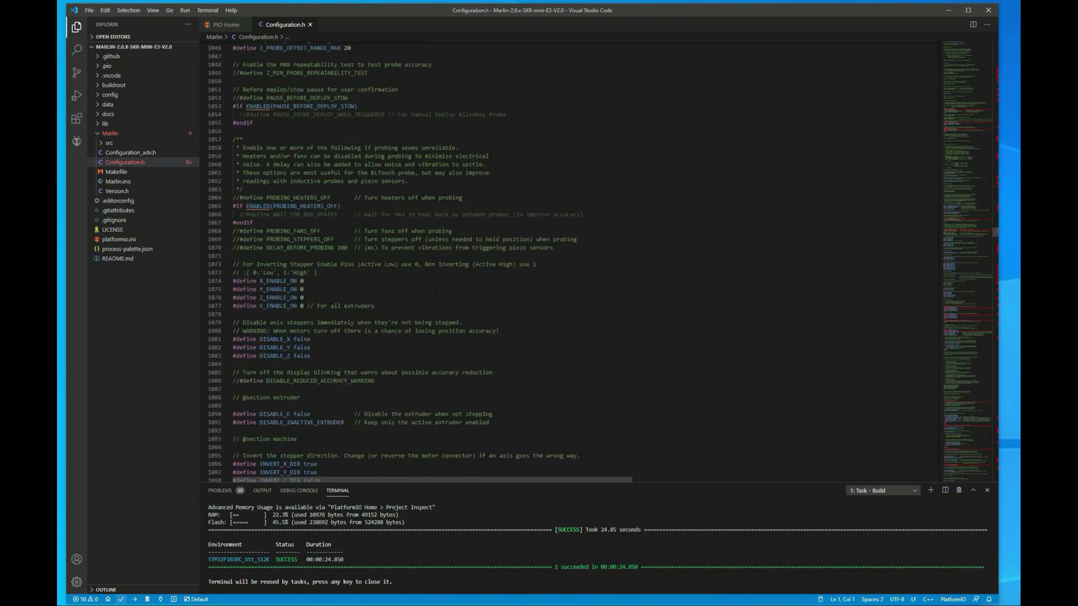
scroll(up, 3)
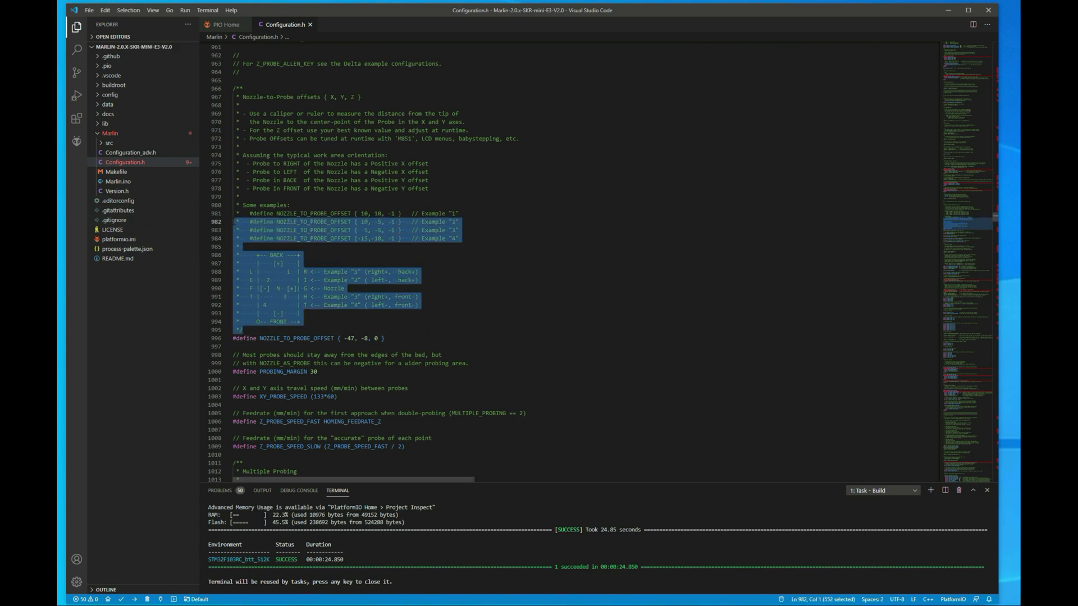
- Change NOZZLE_TO_PROBE_OFFSET to -44, -14, 0 and build the firmware with PlatformIO
click(352, 338)
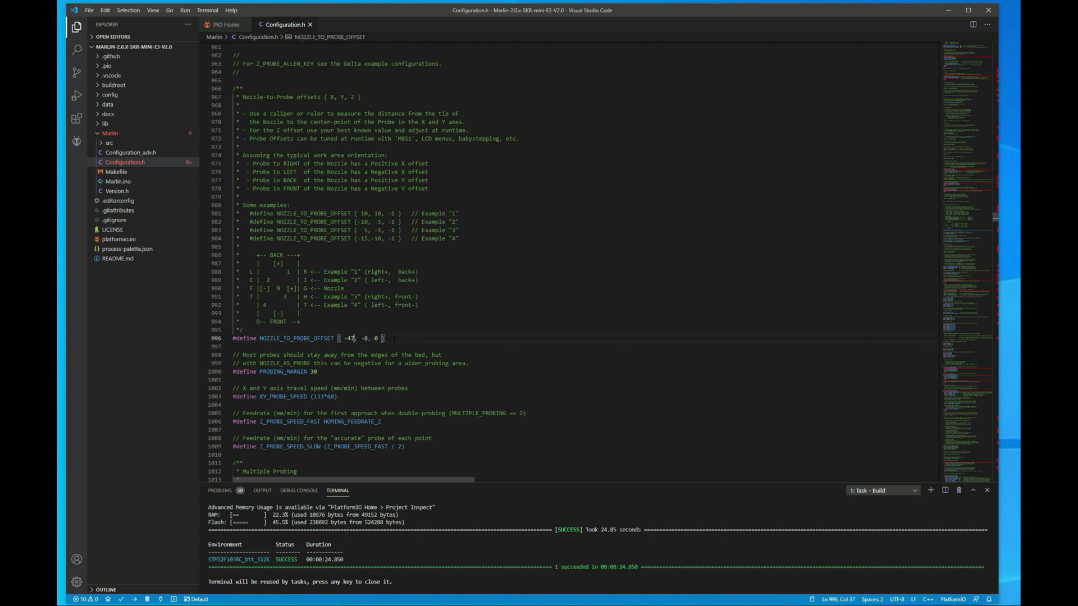
text(44)
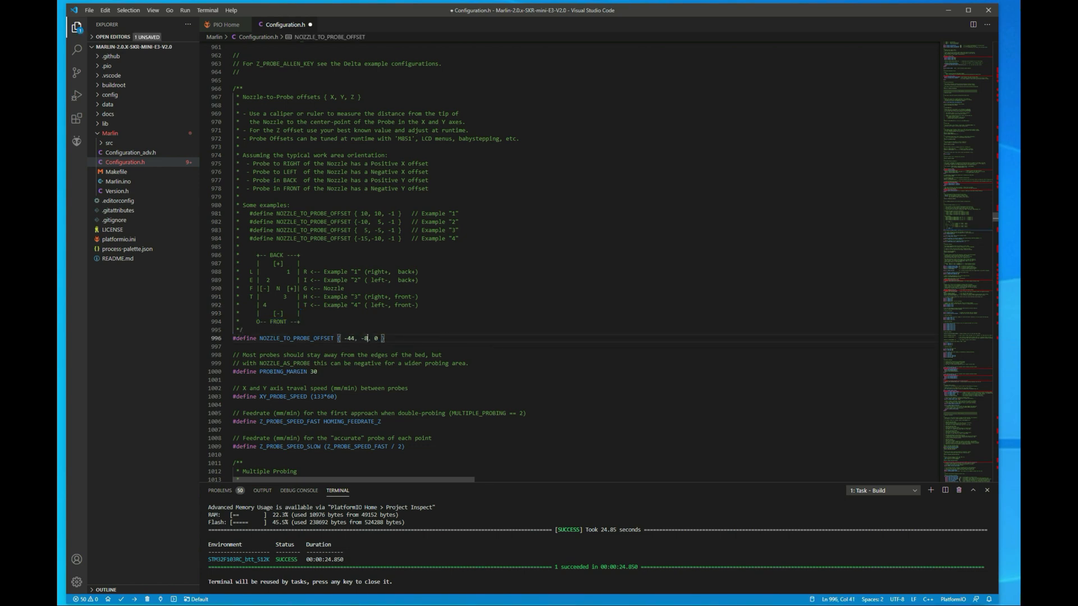
text(14)
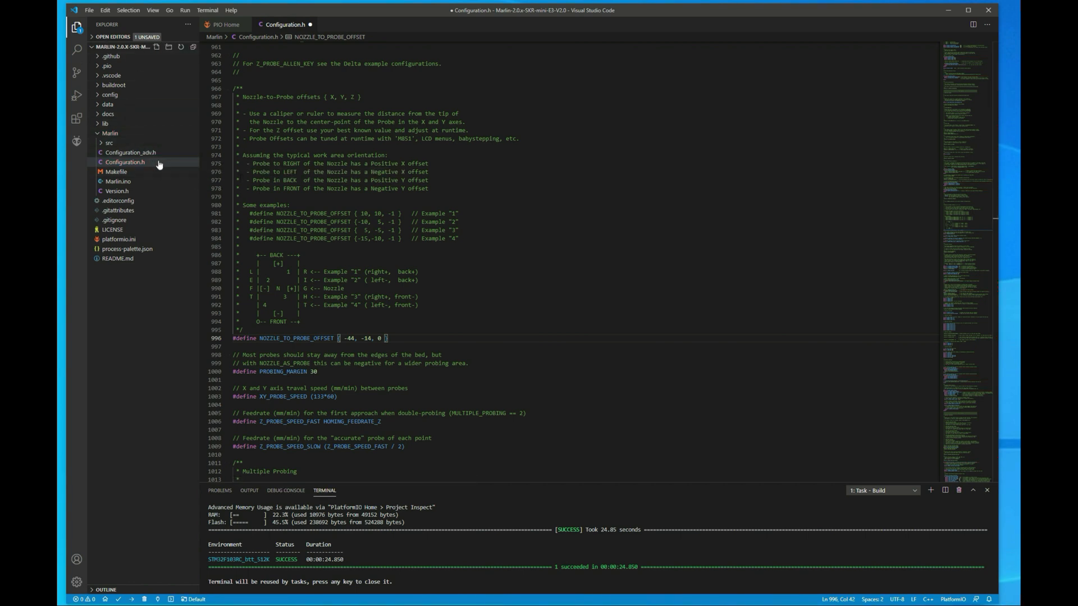
mouse_move(198, 184)
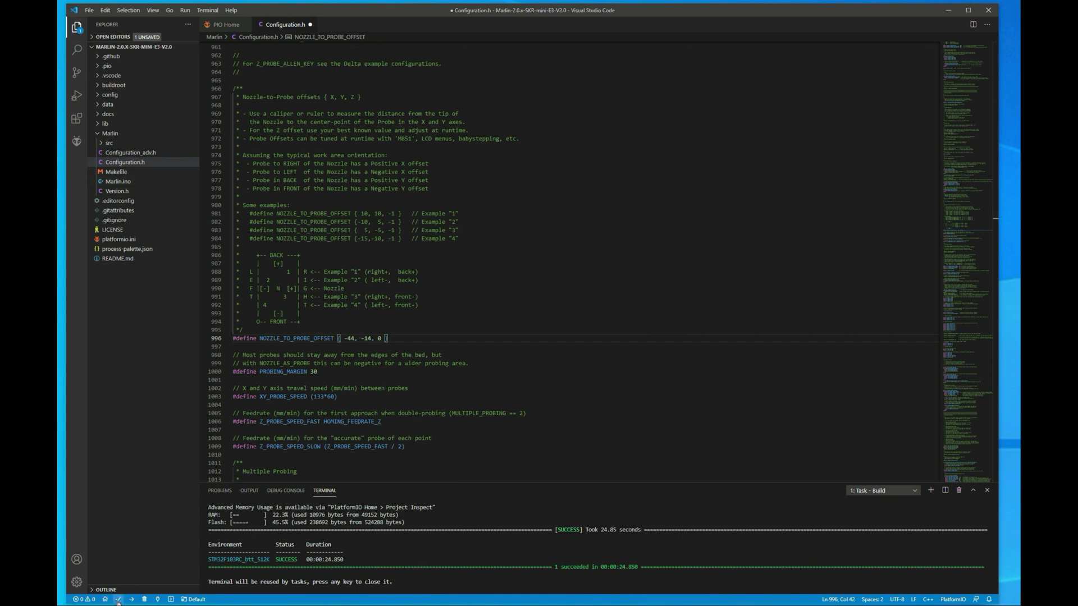
click(106, 598)
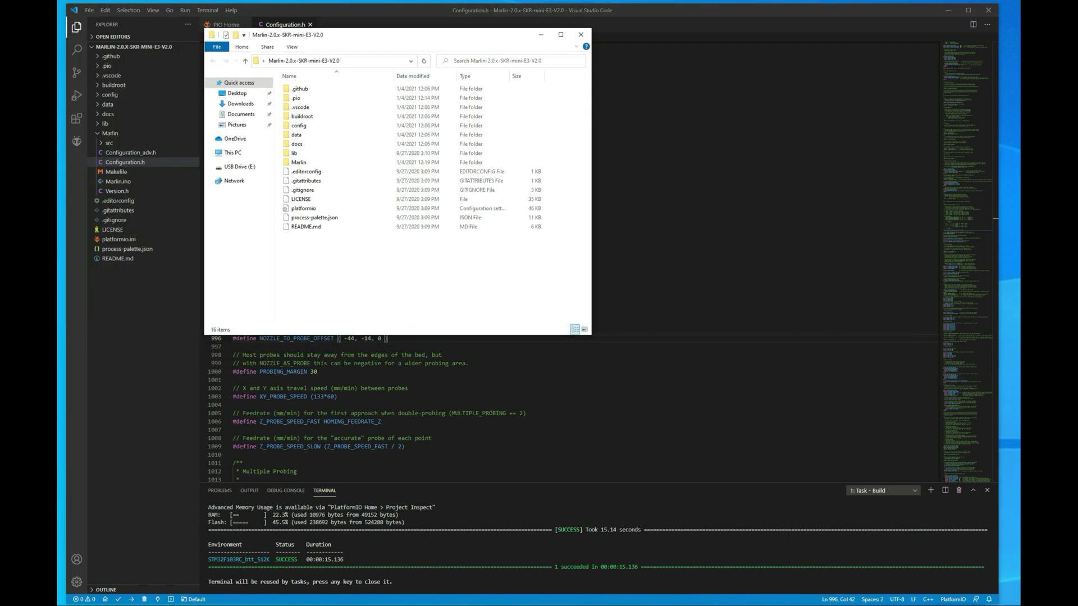
- Copy firmware.bin from .pio\build\STM32F103RC_btt_512K onto USB Drive (E:) and eject it
double_click(239, 166)
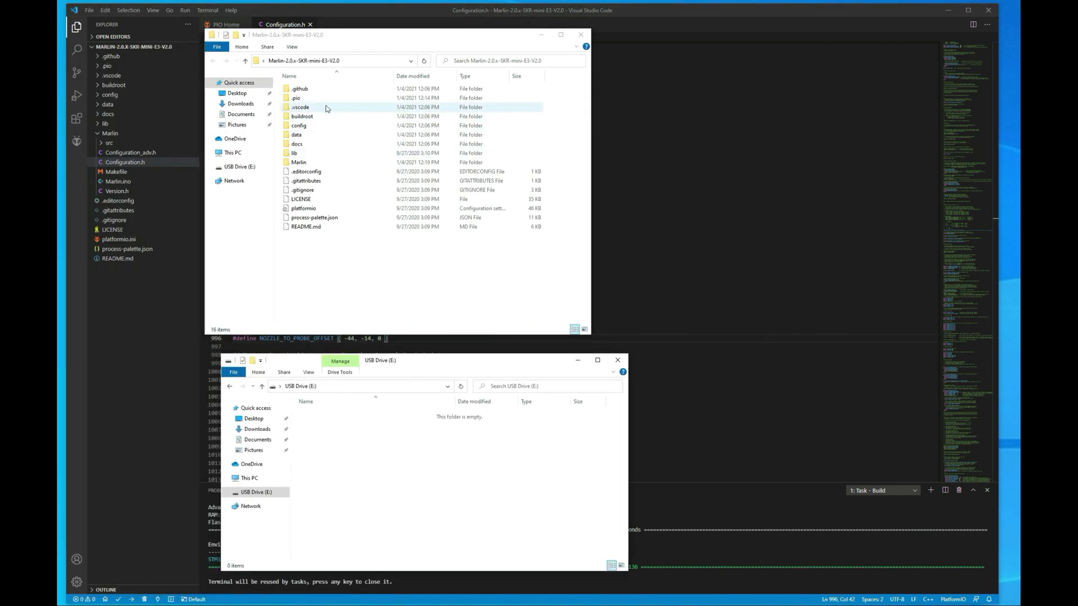
double_click(295, 98)
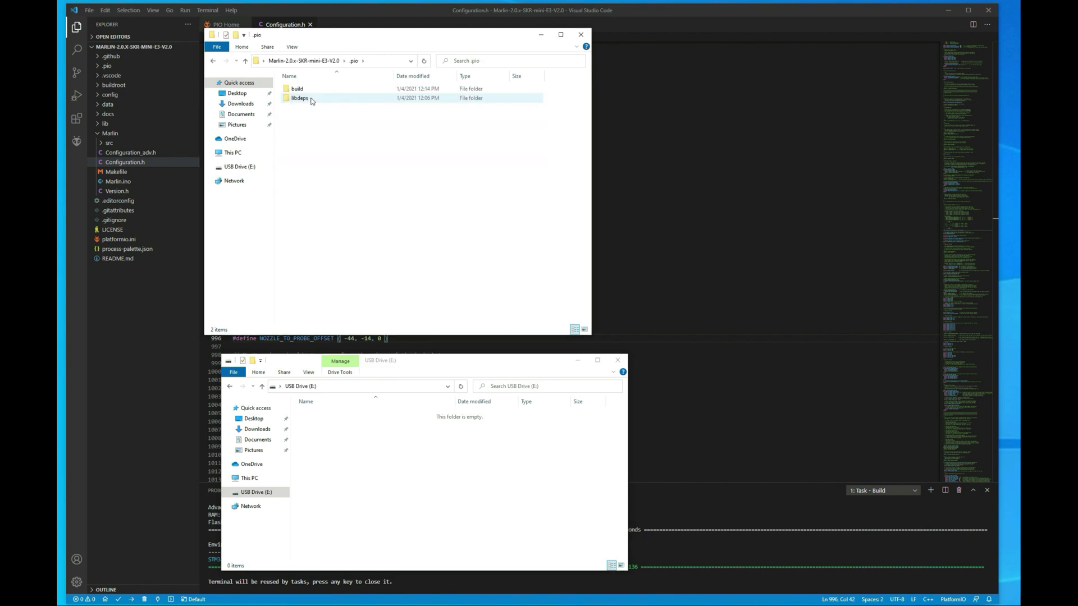
double_click(296, 88)
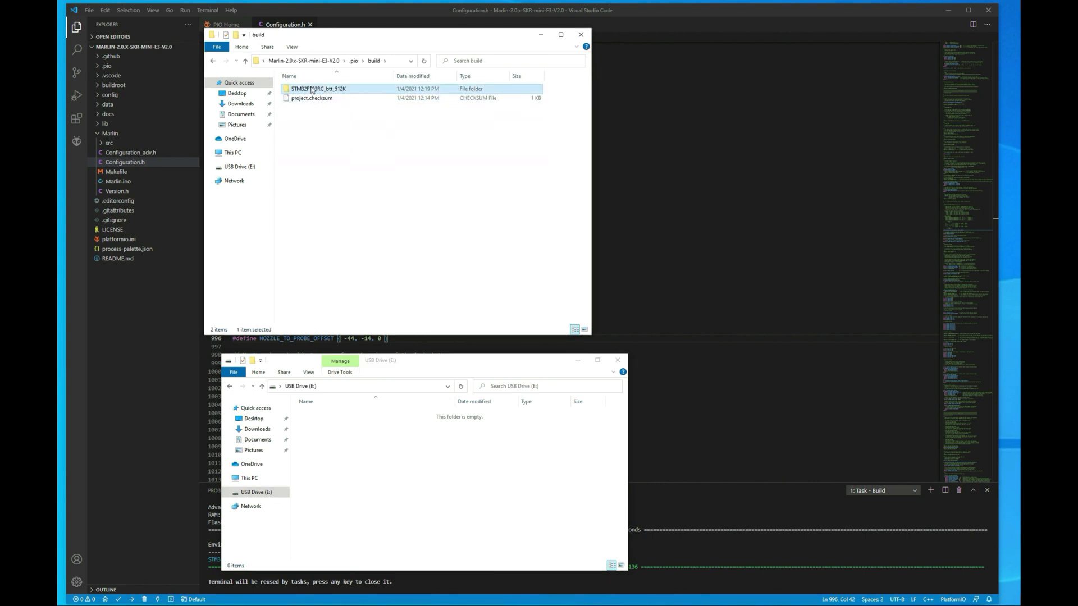
double_click(317, 88)
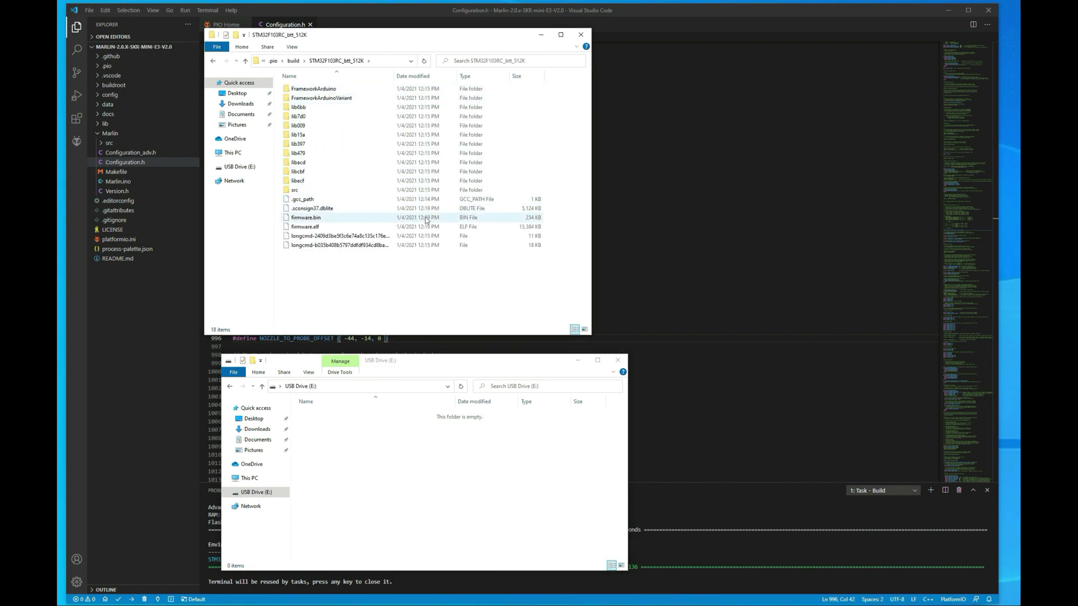
click(305, 217)
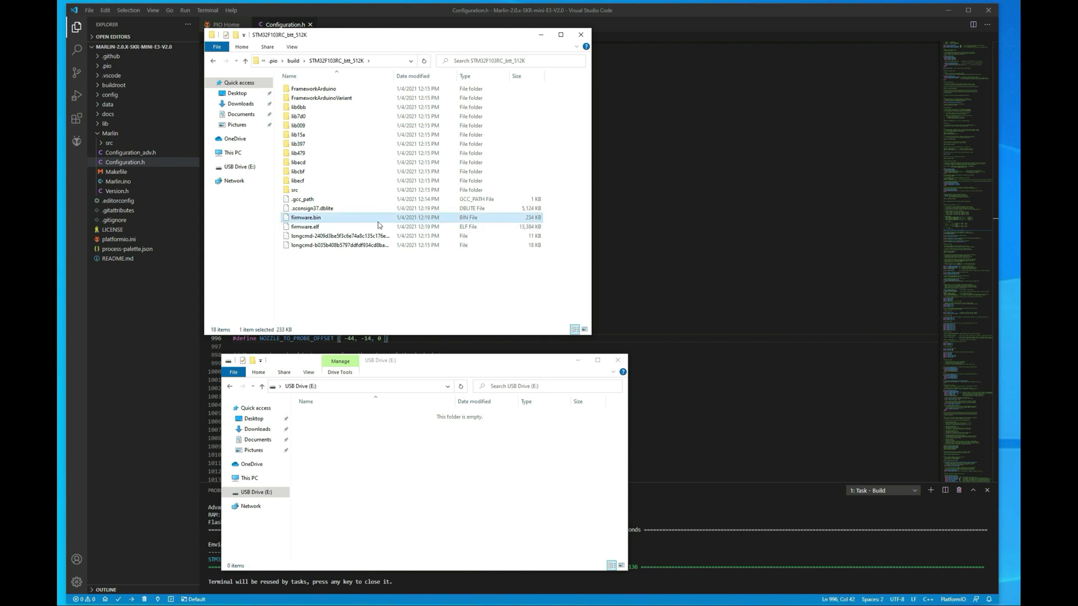
mouse_move(355, 221)
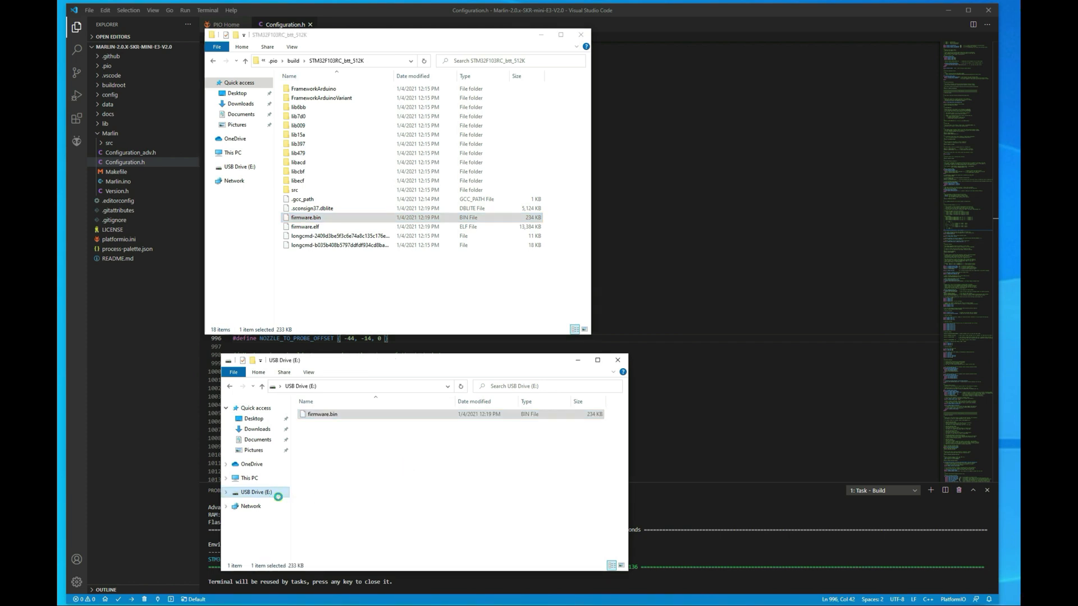
right_click(256, 492)
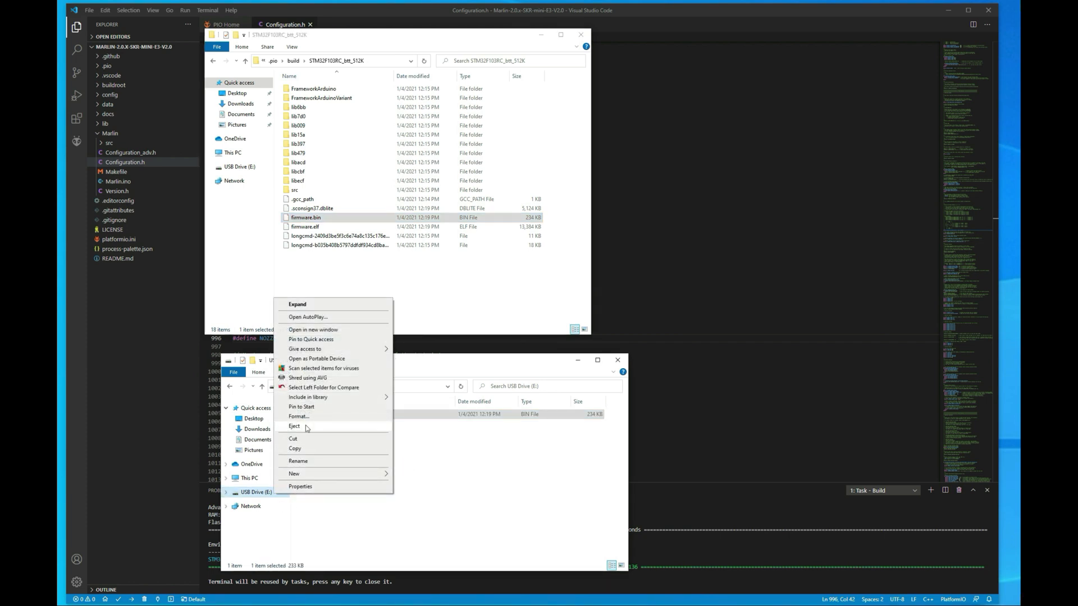